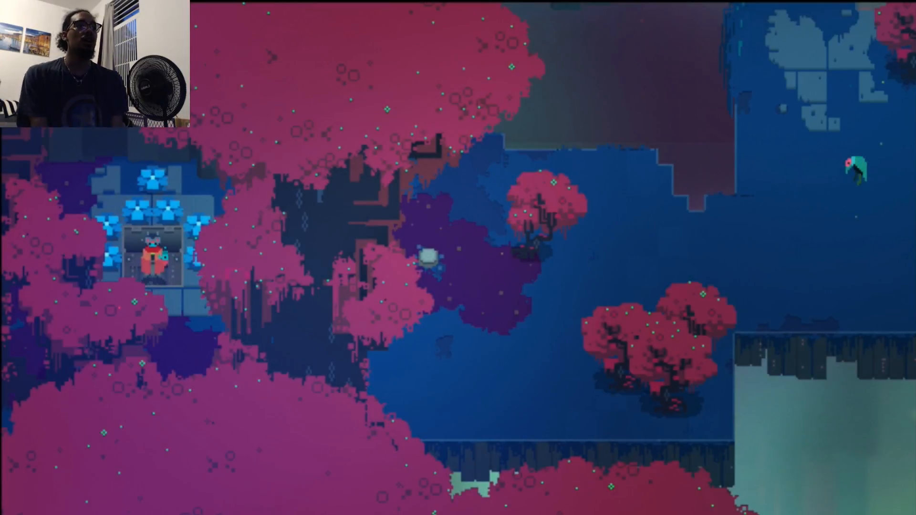
key("Escape")
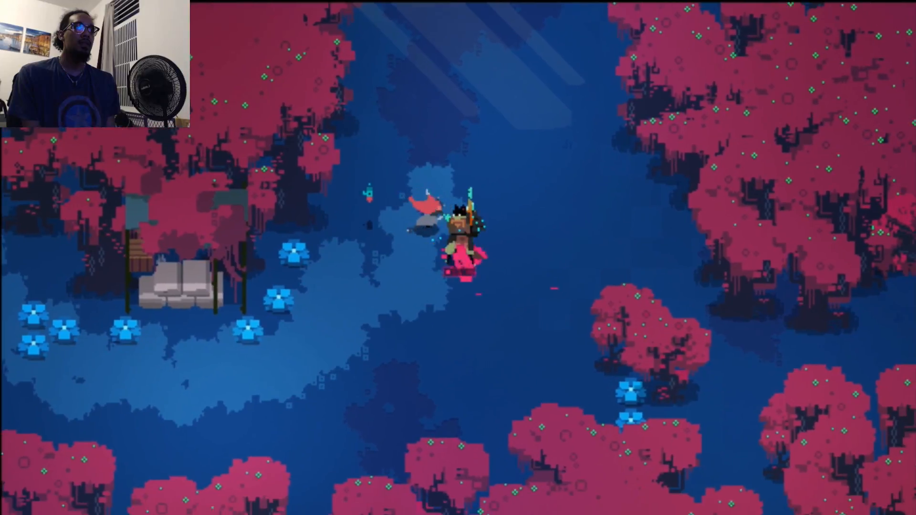
key("w")
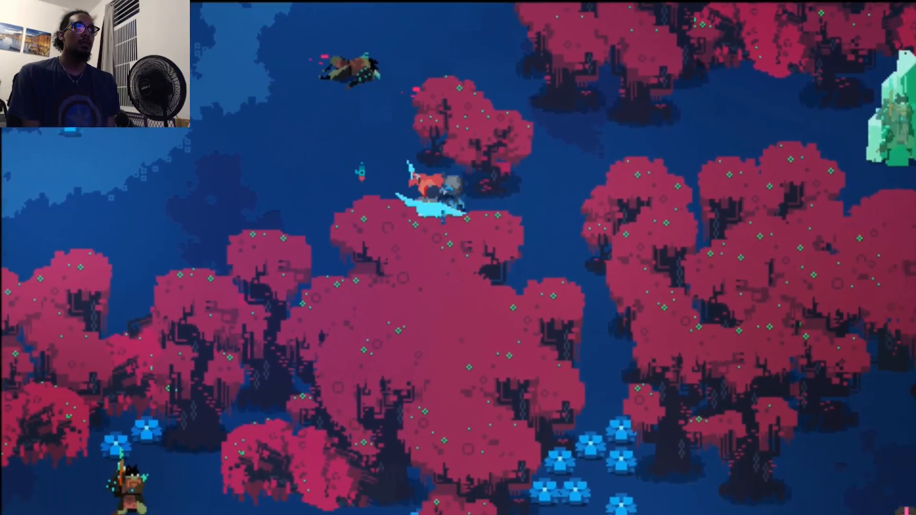